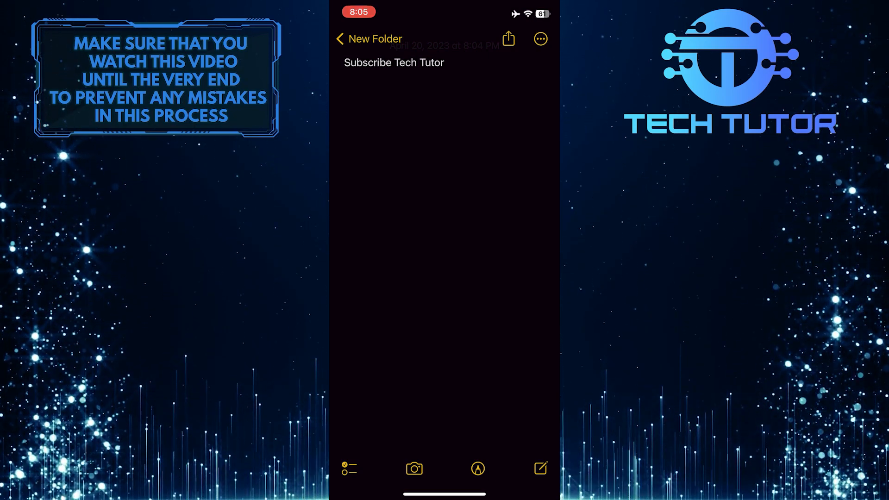
Copy 'Subscribe Tech Tutor', paste it as a second line, then leave for the home screen.
{"action": "double_click", "coordinate": [394, 62]}
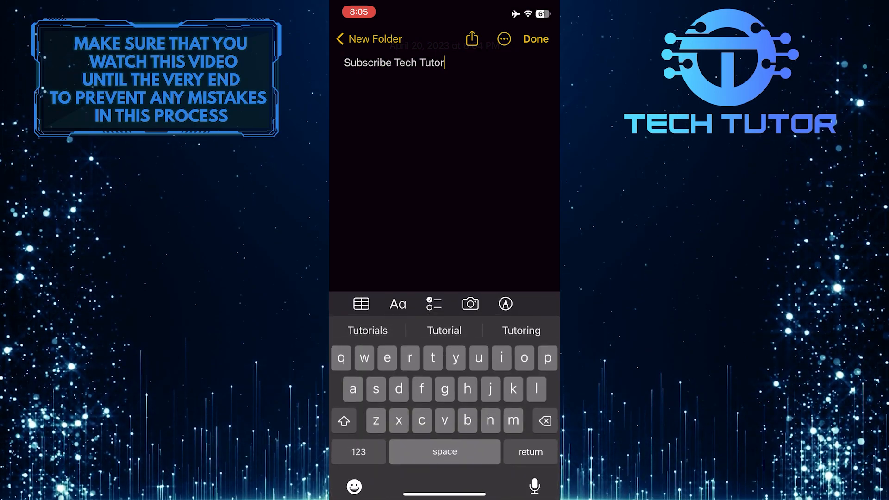
{"action": "key", "text": "return"}
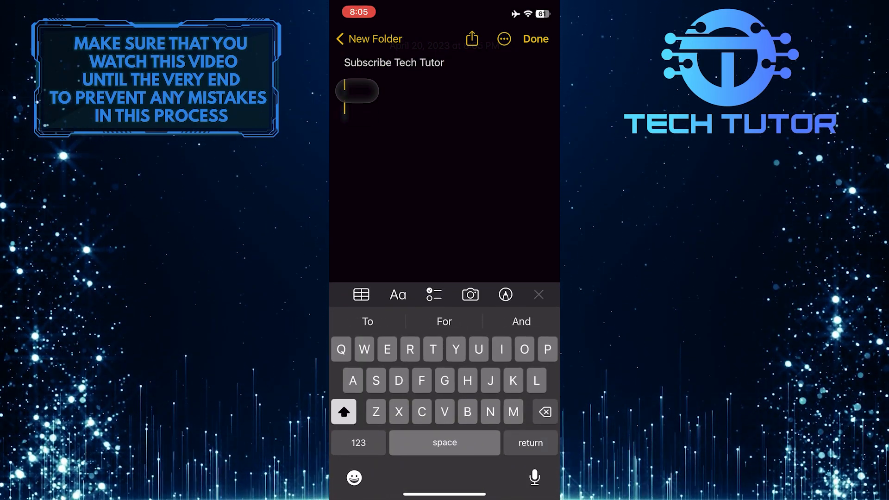
{"action": "left_click", "coordinate": [346, 107]}
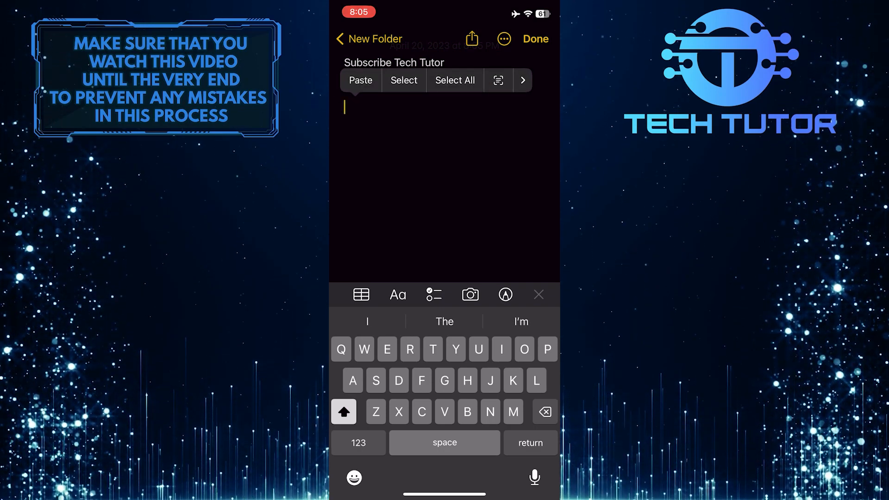
{"action": "left_click", "coordinate": [361, 80]}
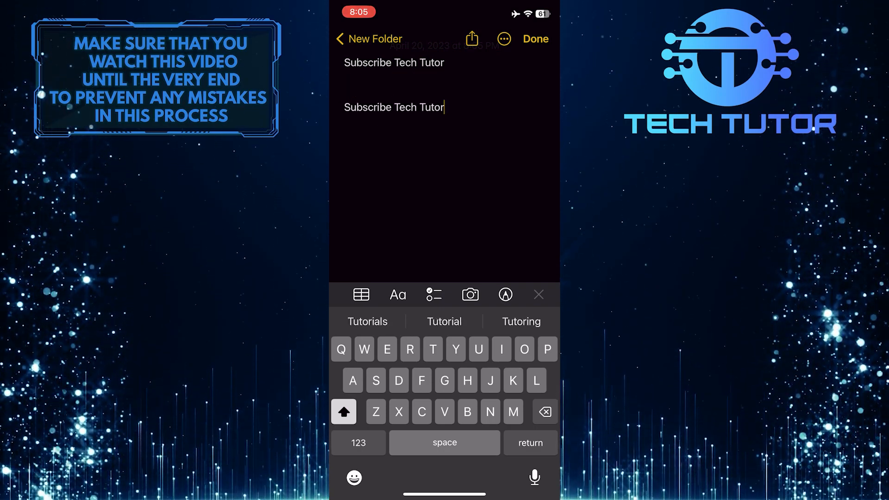
{"action": "left_click", "coordinate": [536, 39]}
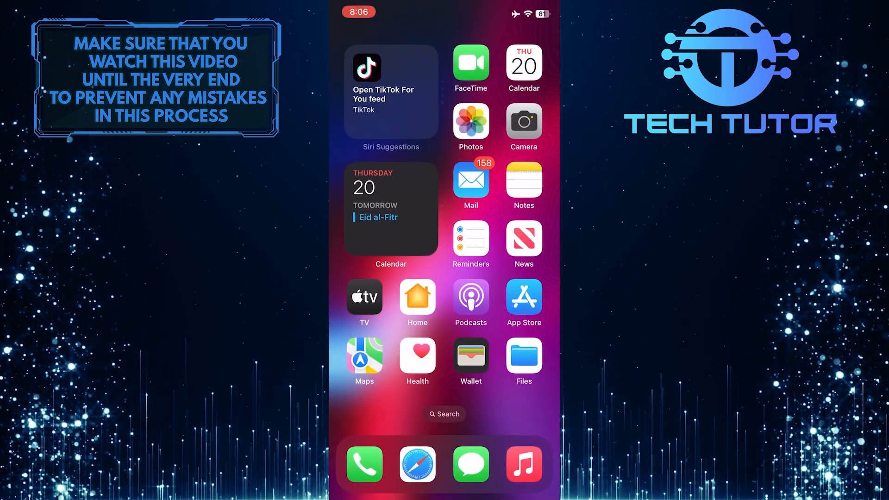
Swipe to the next home page and launch the Shortcuts app.
{"action": "scroll", "scroll_direction": "left", "scroll_amount": 3}
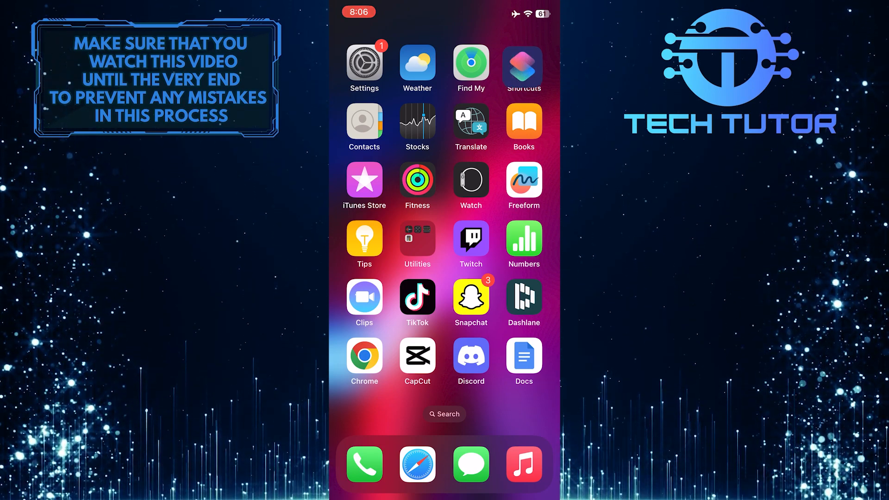
{"action": "left_click", "coordinate": [523, 62]}
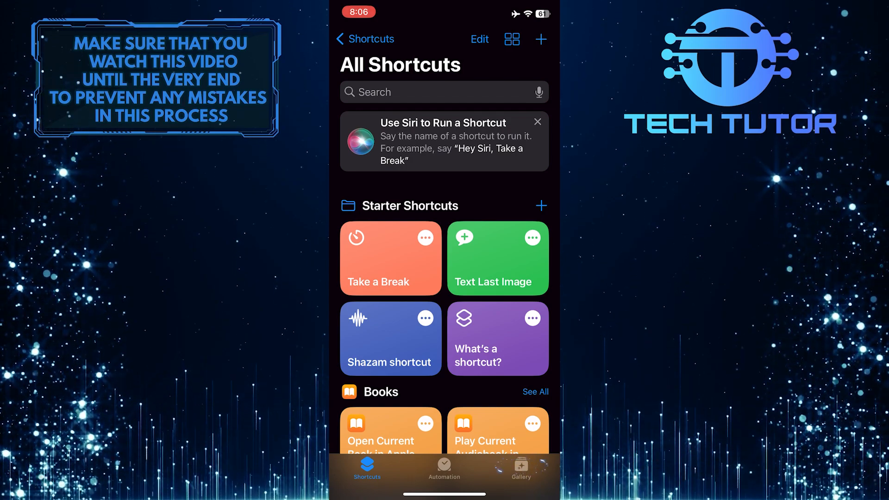
Search the Shortcuts Gallery for 'Clipboard'.
{"action": "left_click", "coordinate": [521, 468]}
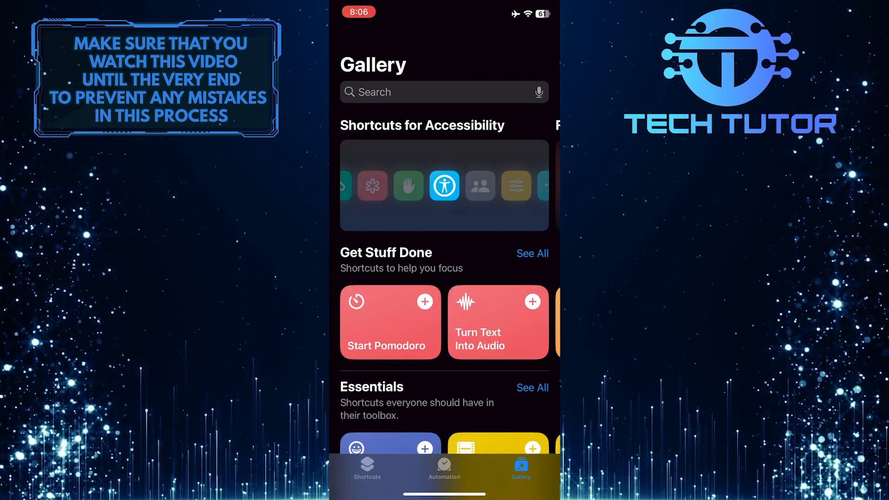
{"action": "left_click", "coordinate": [423, 92]}
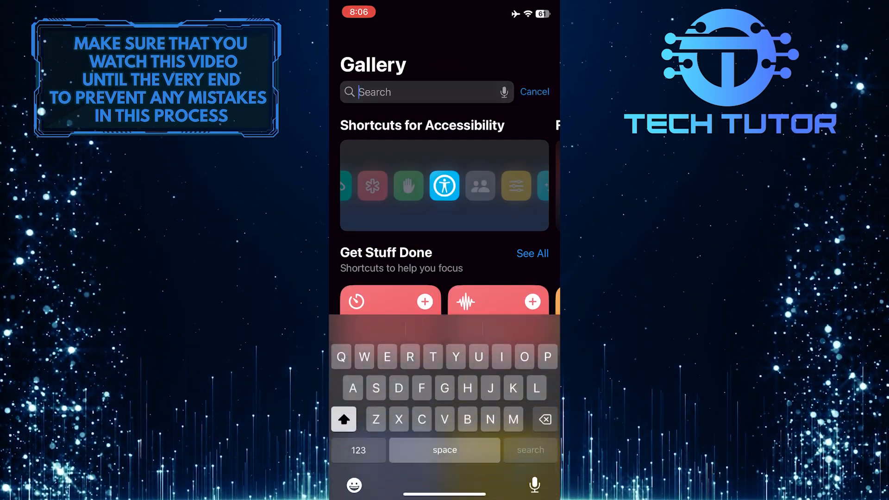
{"action": "type", "text": "Clipboard"}
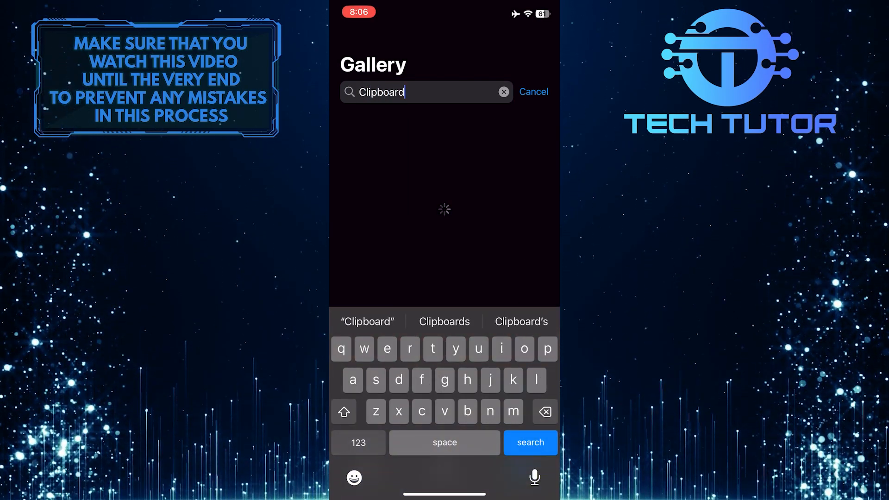
{"action": "left_click", "coordinate": [531, 443]}
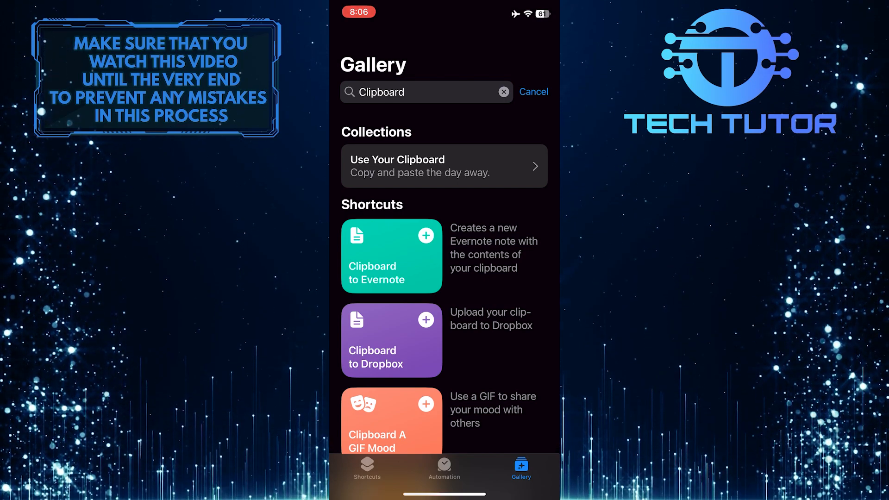
Add Adjust Clipboard from the results and run it from All Shortcuts.
{"action": "scroll", "scroll_direction": "down", "scroll_amount": 3}
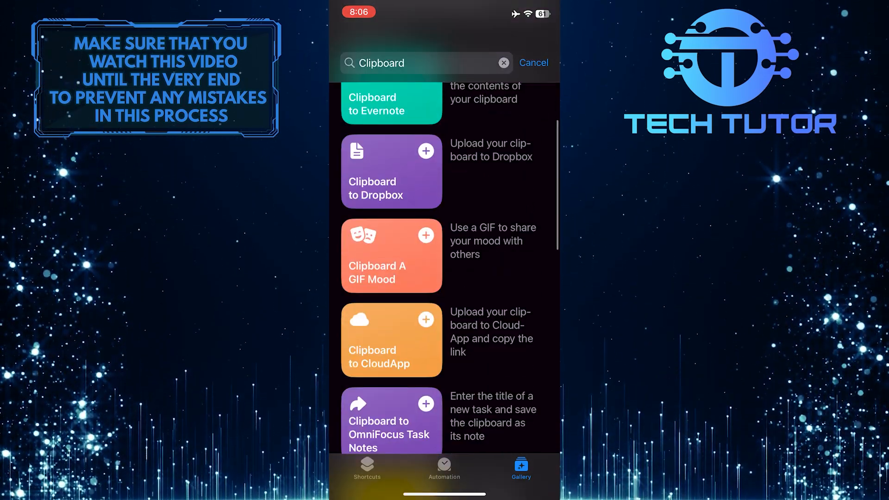
{"action": "scroll", "scroll_direction": "down", "scroll_amount": 3}
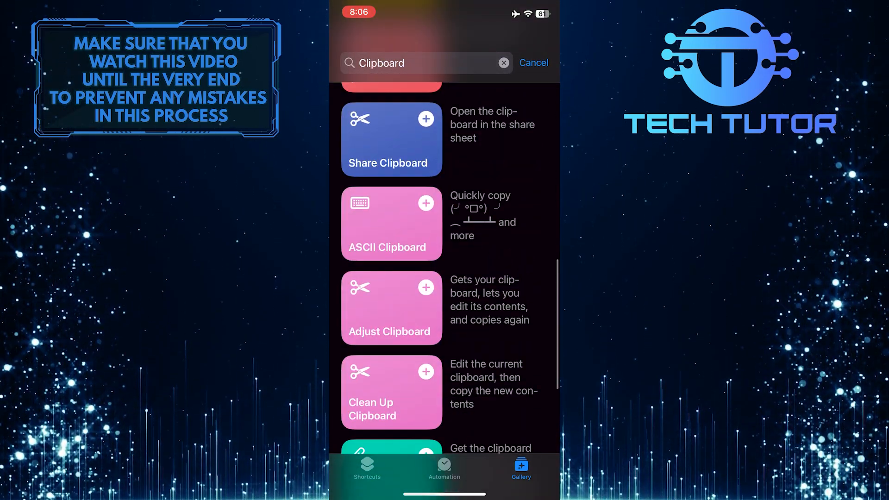
{"action": "scroll", "scroll_direction": "down", "scroll_amount": 3}
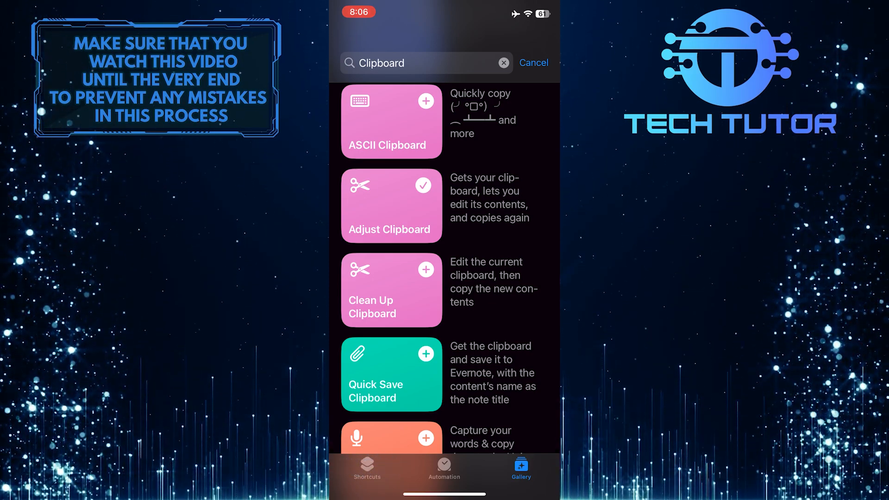
{"action": "left_click", "coordinate": [533, 62]}
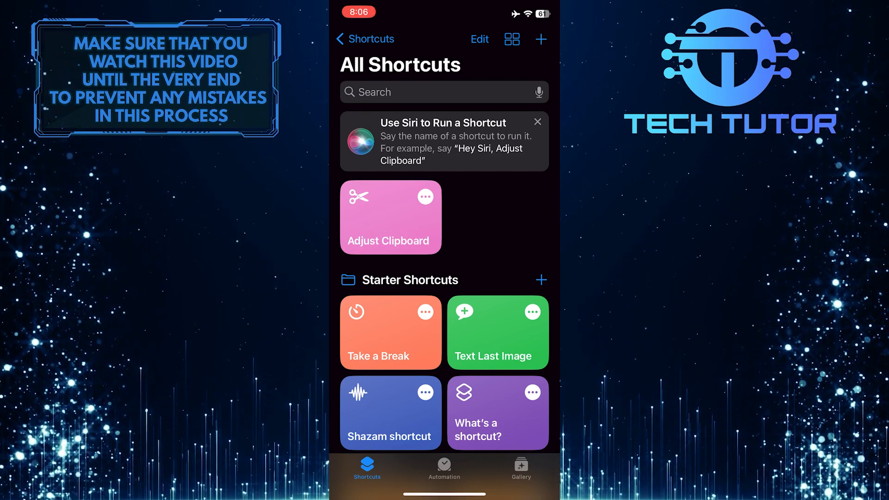
{"action": "left_click", "coordinate": [390, 217]}
{"action": "type", "text": "Subscribe Tech Tutor"}
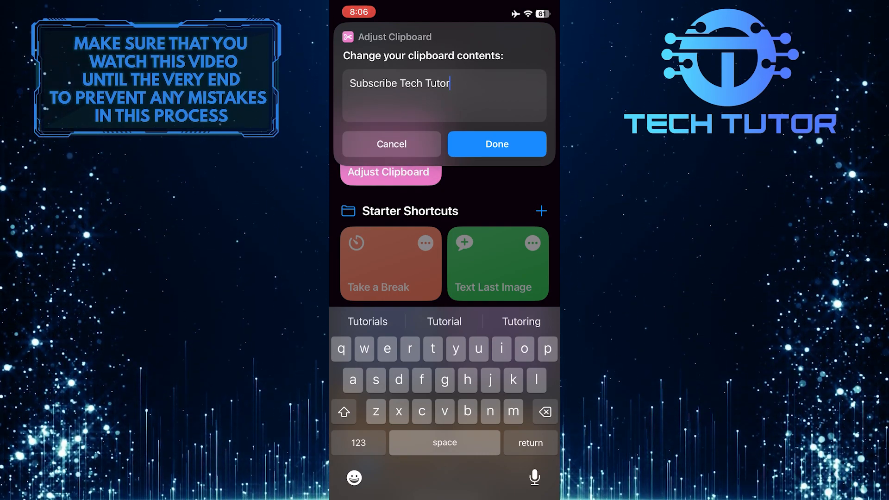
Clear 'Subscribe Tech Tutor' from the prompt and enter 'Example' as the clipboard text.
{"action": "left_click", "coordinate": [545, 411]}
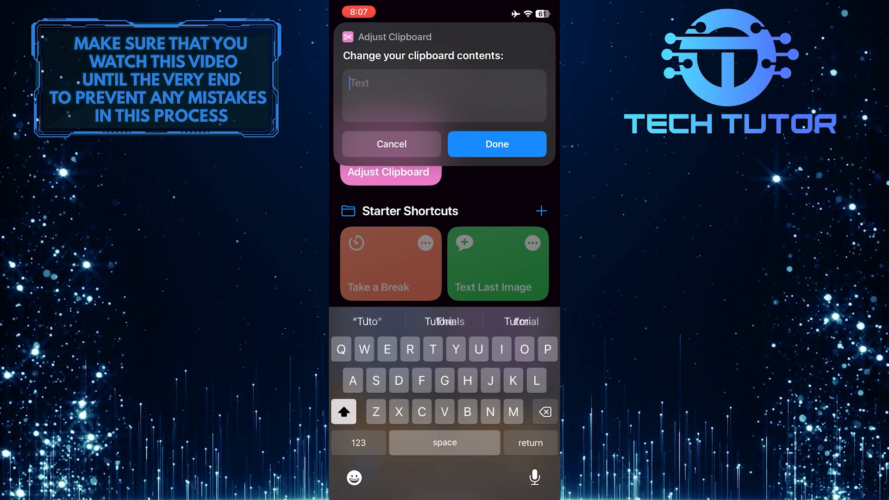
{"action": "type", "text": "Example"}
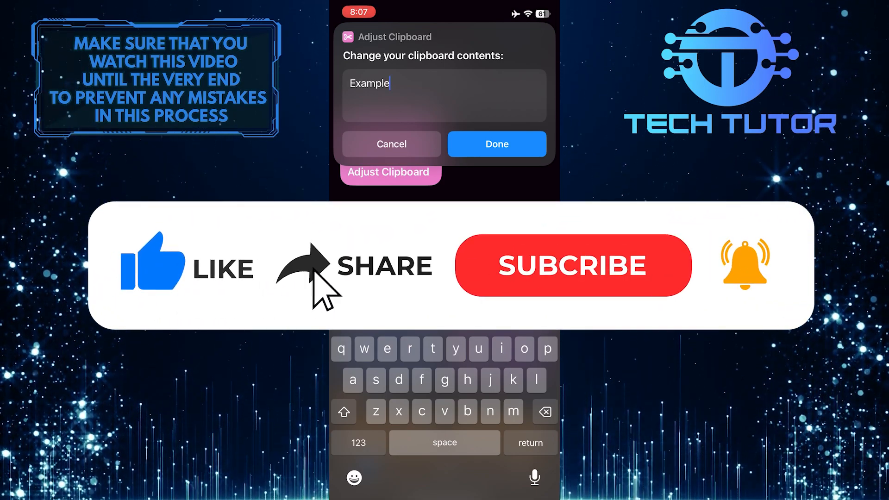
{"action": "left_click", "coordinate": [572, 265]}
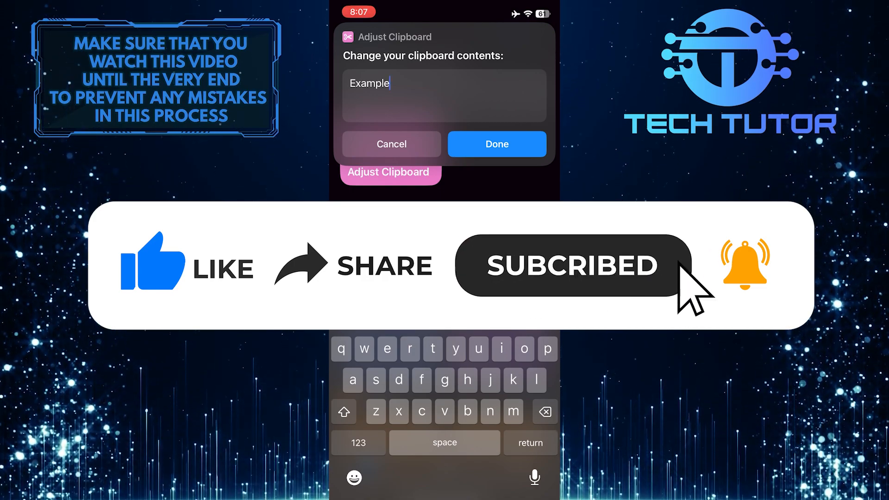